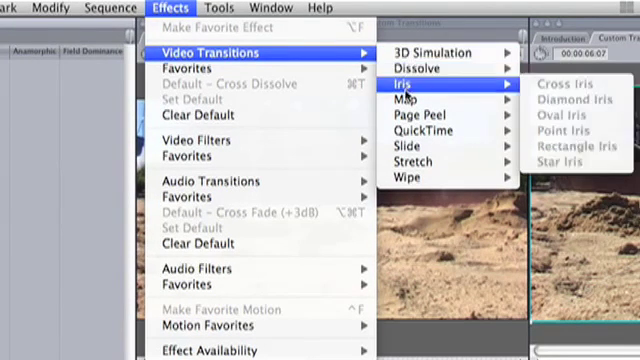
mouse_move(405, 178)
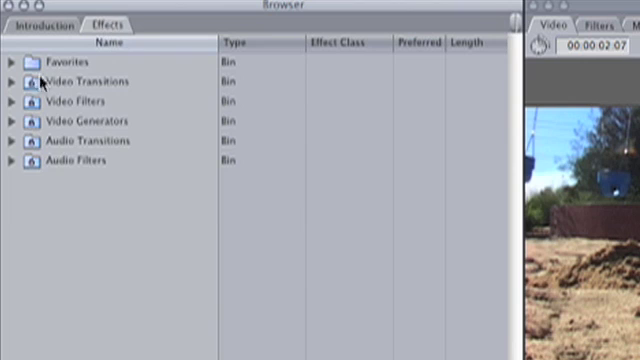
- Expand Video Filters and open the Image Control filter group
left_click(11, 102)
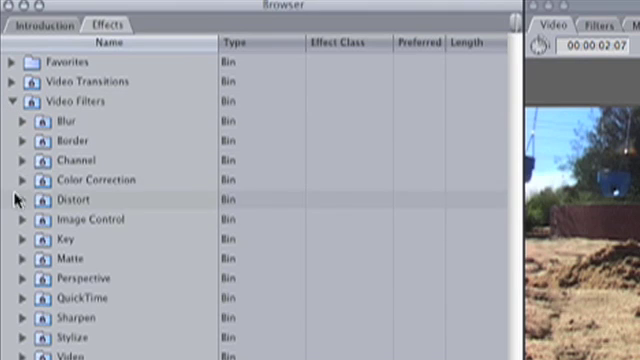
left_click(22, 220)
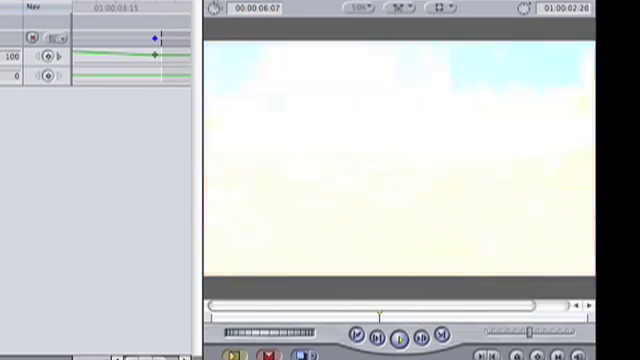
- Play the brightness flash preview and stop once the grass field looks normal
left_click(400, 336)
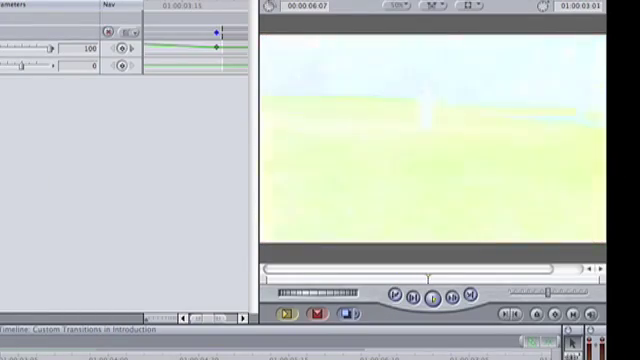
left_click(430, 295)
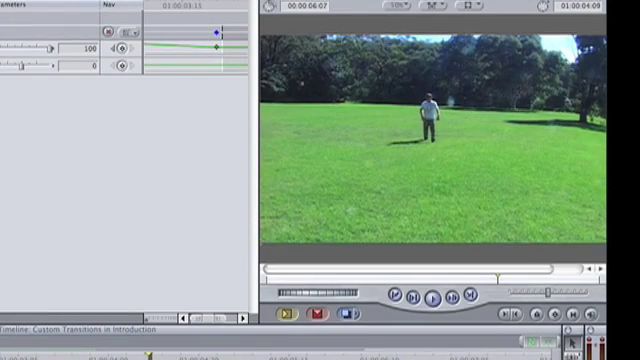